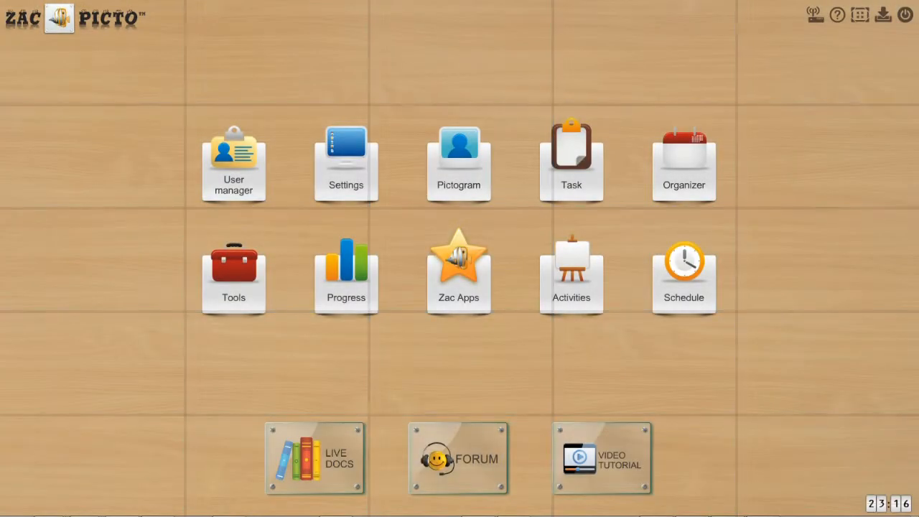
mouse_move(573, 396)
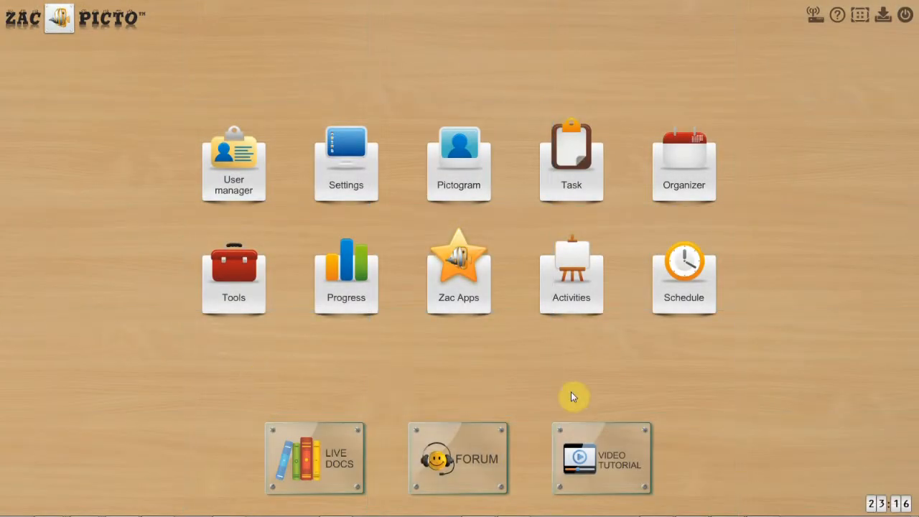
mouse_move(845, 60)
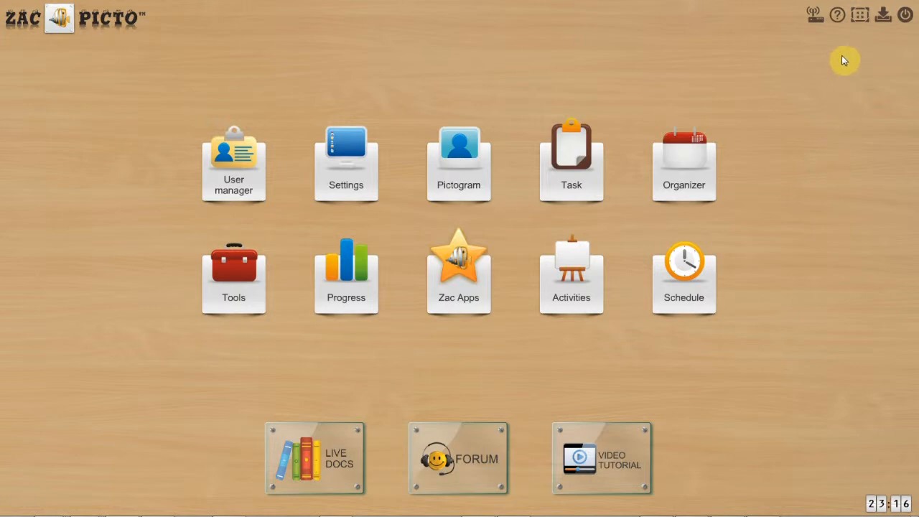
Show the Zac Picto group's forum topics — Tools request, Your advice needed, Technical question — via the help icon.
click(837, 15)
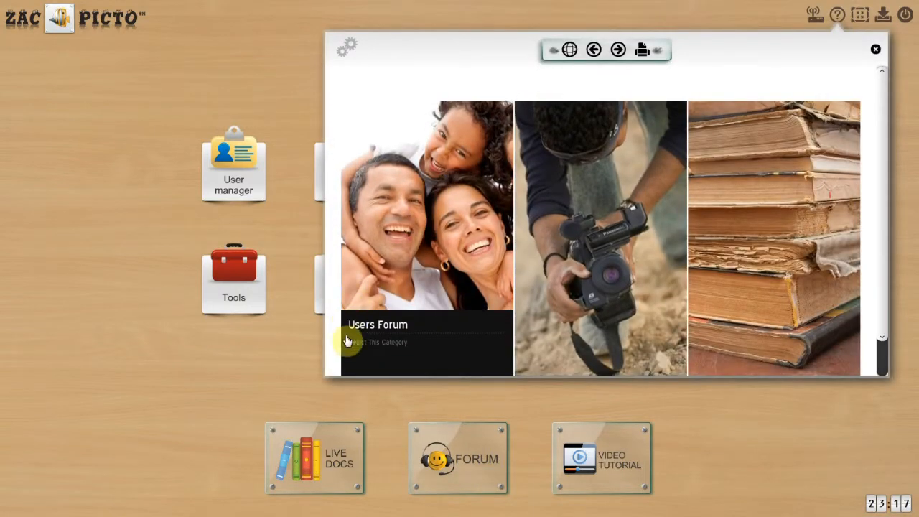
mouse_move(424, 212)
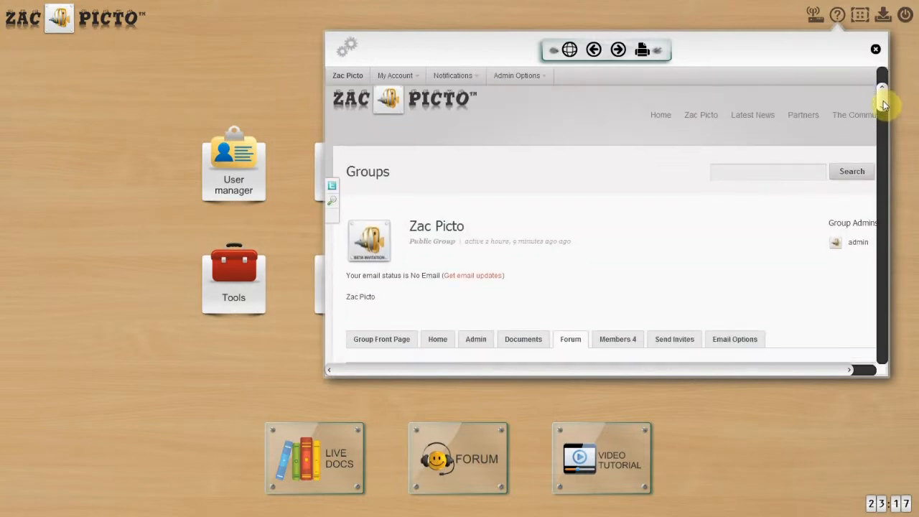
scroll(down, 3)
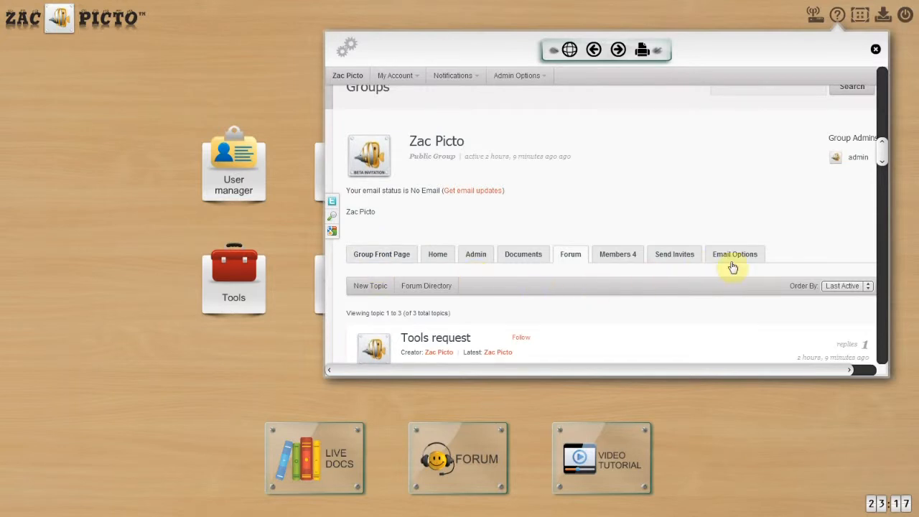
mouse_move(885, 154)
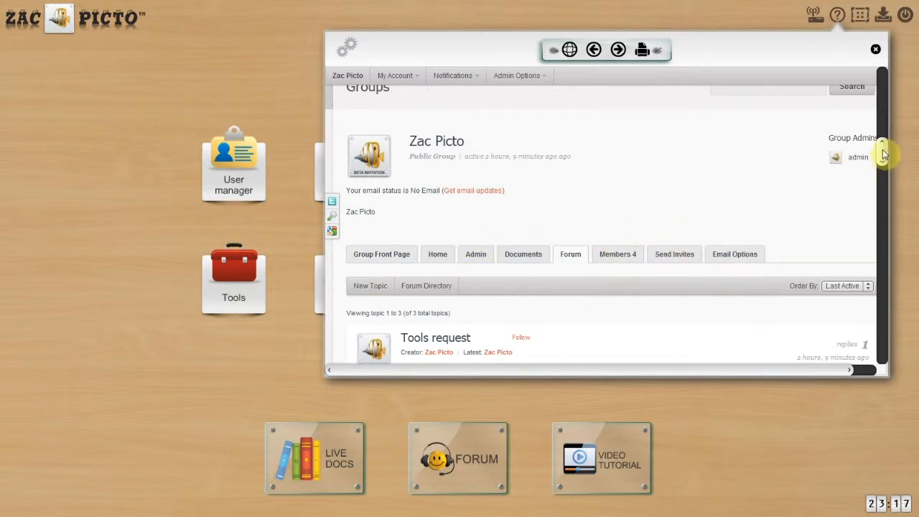
scroll(down, 3)
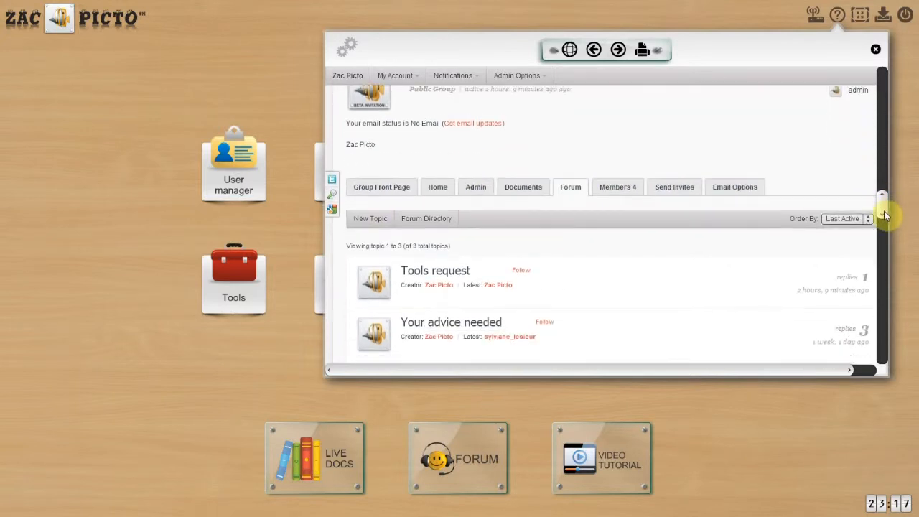
scroll(down, 3)
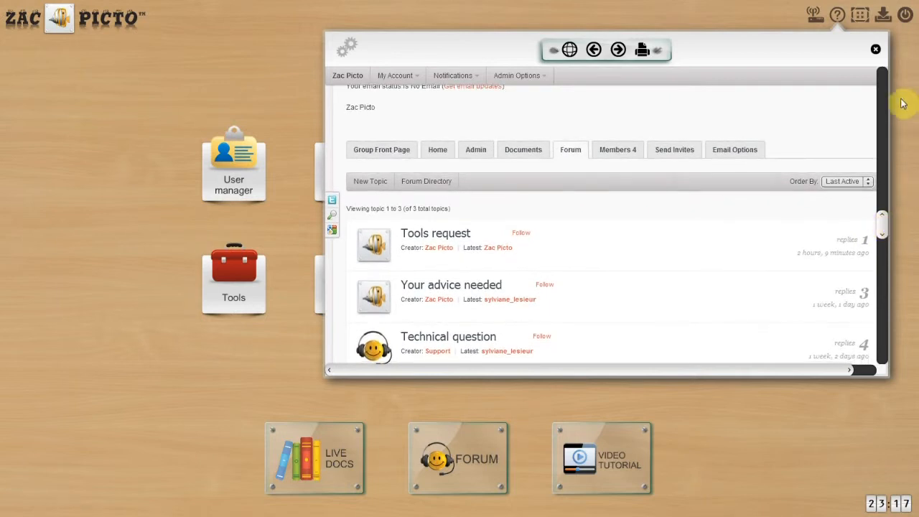
Maximise the forum window to full screen, then leave it for the main menu.
click(876, 49)
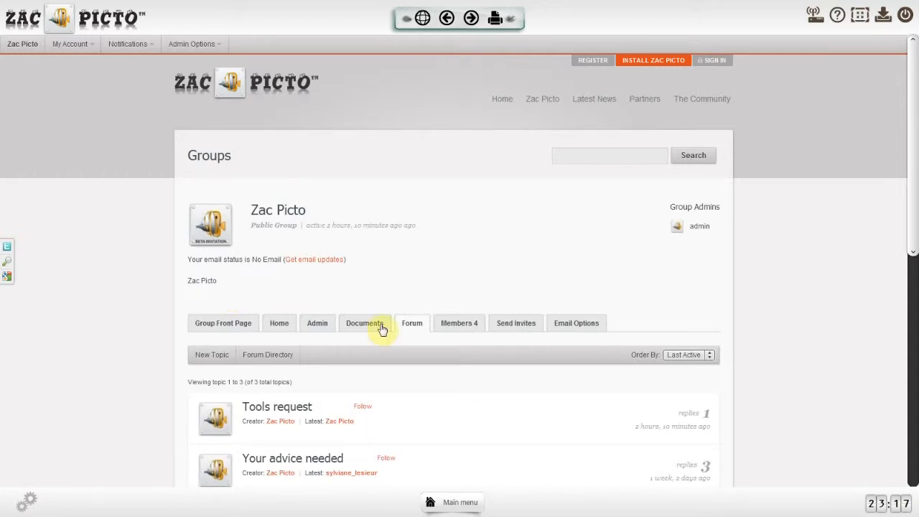
mouse_move(822, 367)
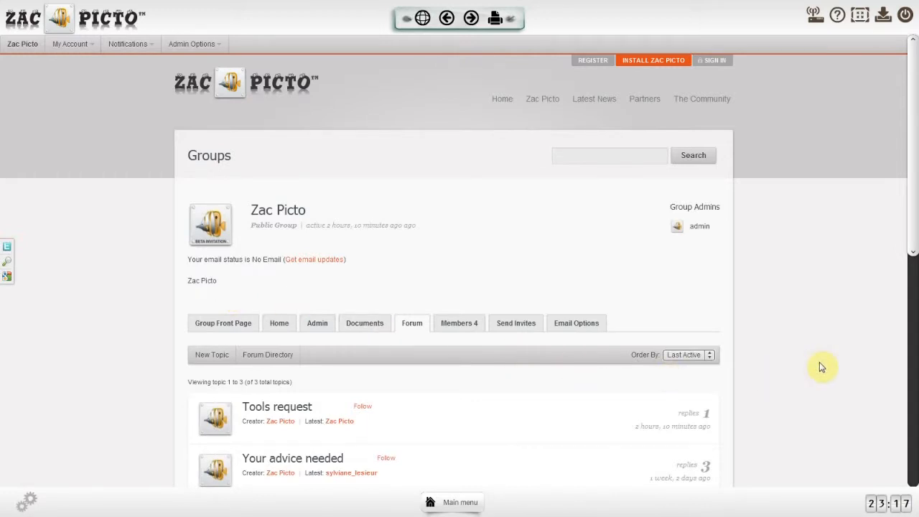
mouse_move(777, 225)
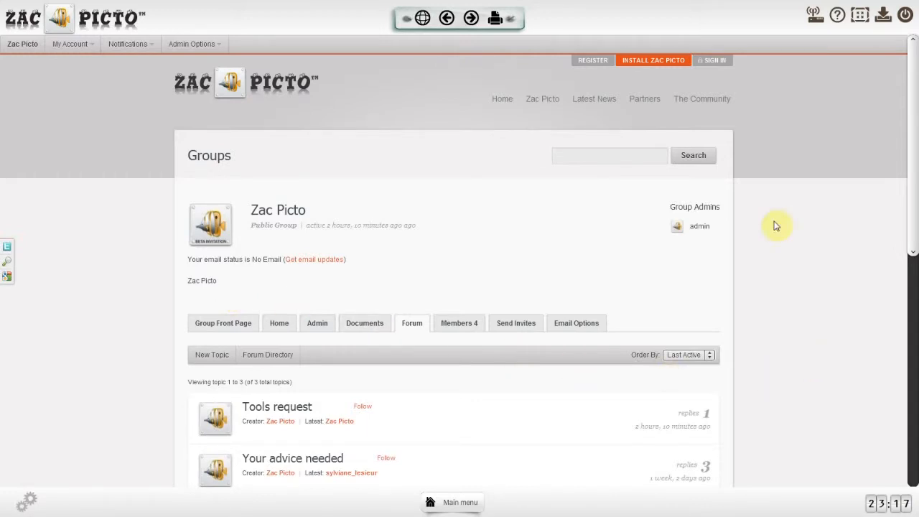
mouse_move(167, 138)
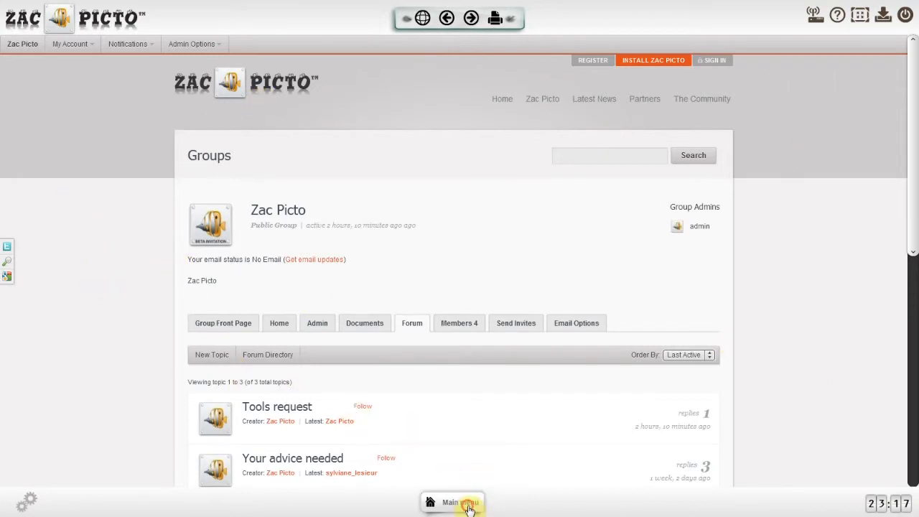
click(452, 502)
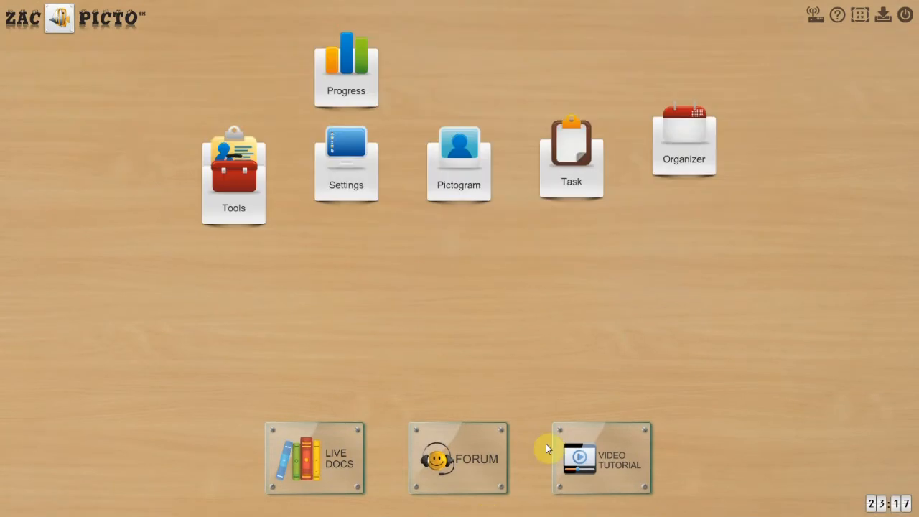